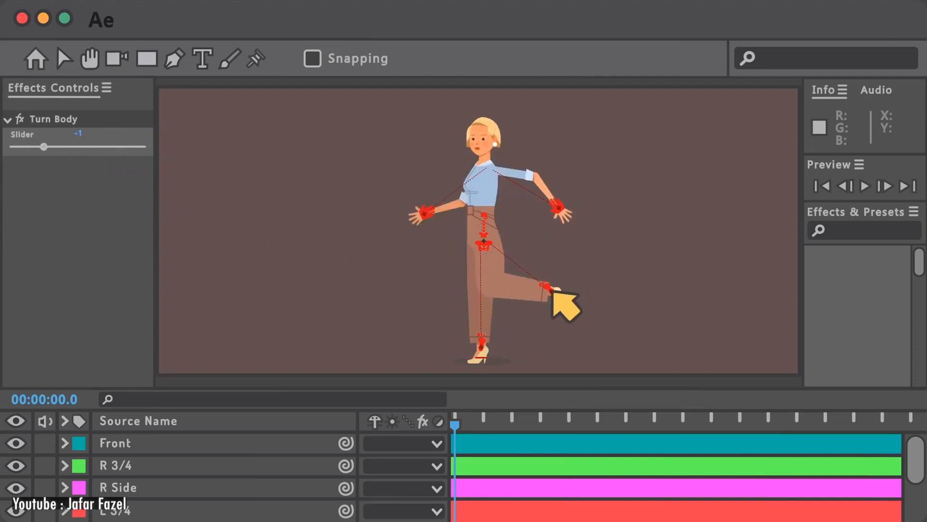
Kick the woman's foot up, reshape her mouth via the Mouth slider, and use the face-and-hand control board.
{"action": "left_click_drag", "start_coordinate": [42, 147], "coordinate": [145, 147]}
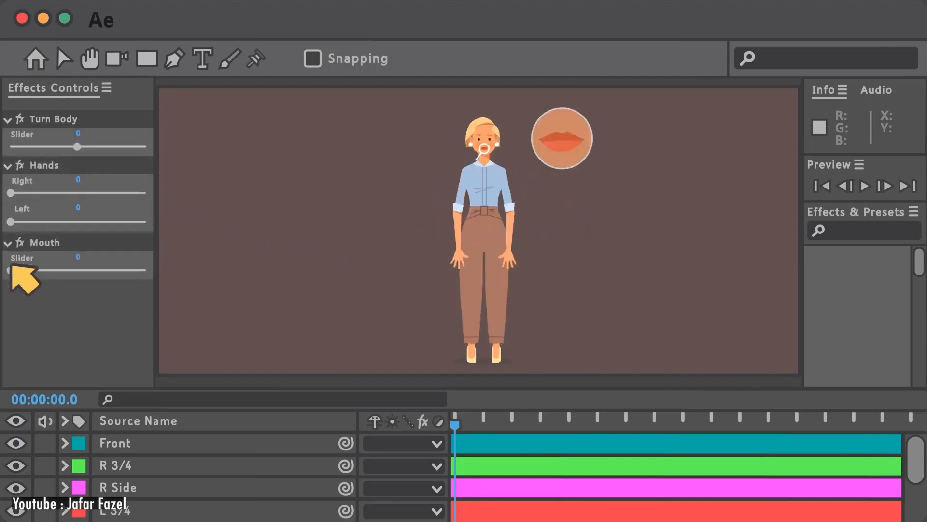
{"action": "left_click", "coordinate": [7, 118]}
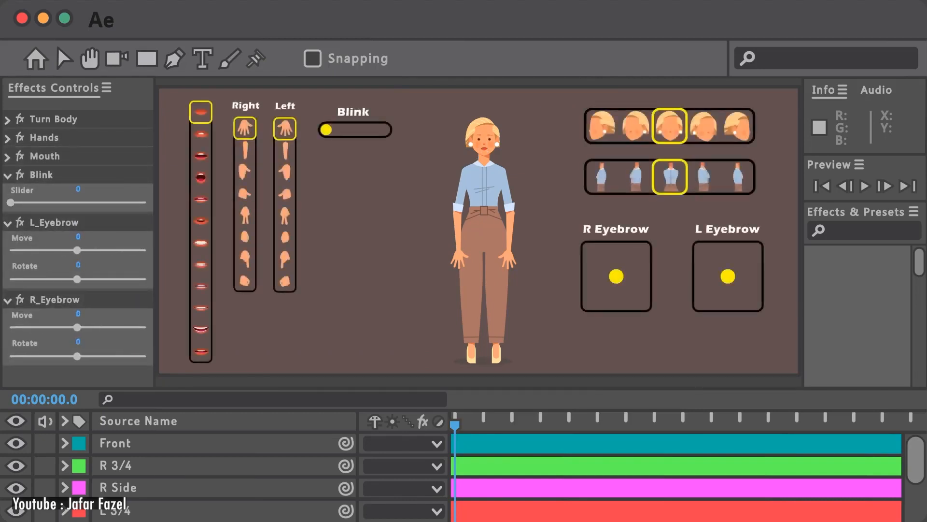
{"action": "left_click", "coordinate": [200, 327]}
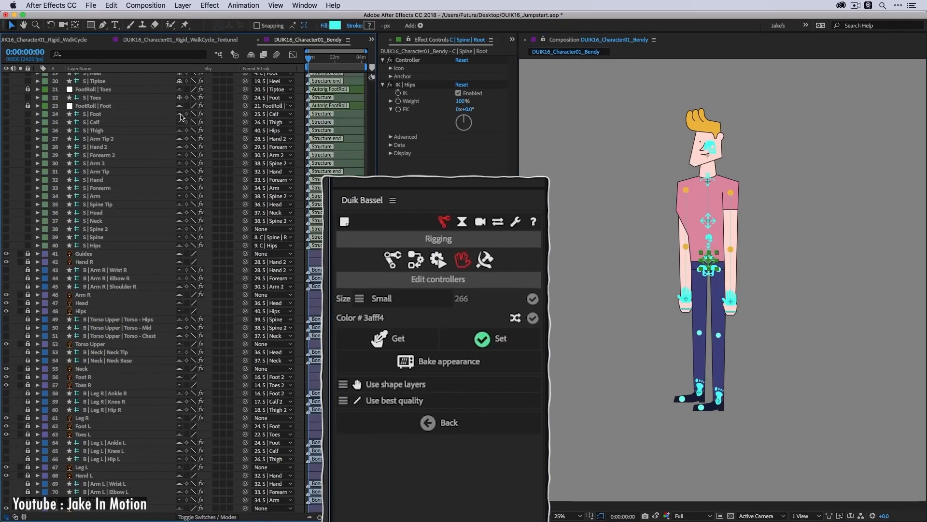
Edit controllers in Duik Bassel, then use Links & constraints to add bones to the arm.
{"action": "left_click", "coordinate": [416, 259]}
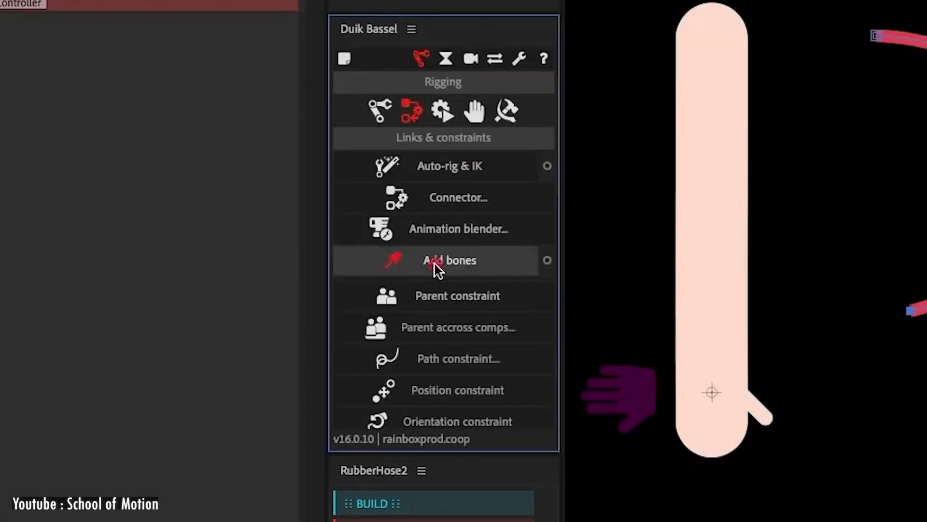
{"action": "left_click", "coordinate": [450, 260]}
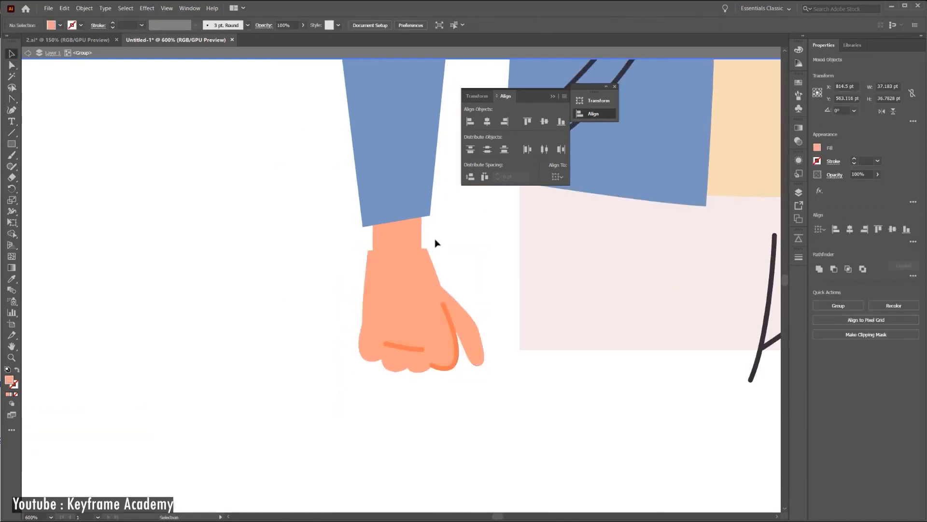
Select the character's hand group on the Illustrator artboard with the Align panel open.
{"action": "left_click", "coordinate": [458, 308]}
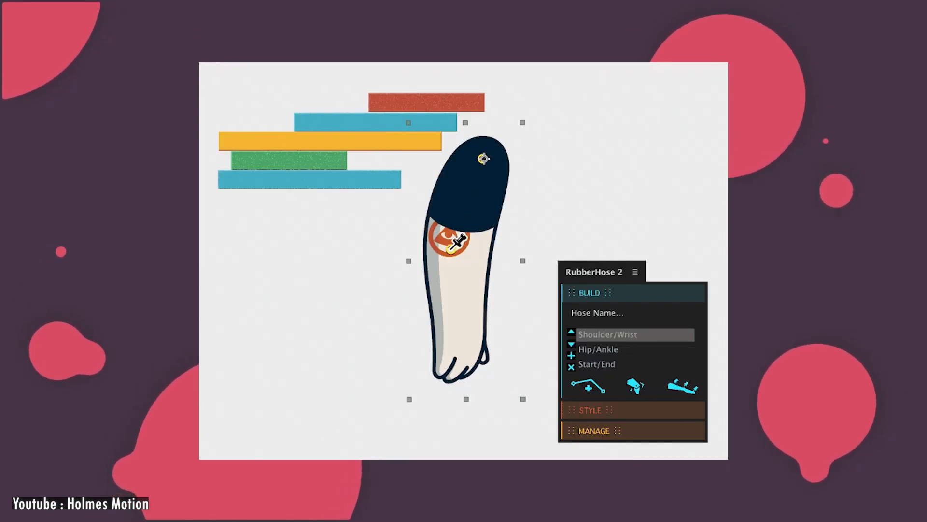
Build a Shoulder/Wrist RubberHose 2 limb, producing Hose 1.
{"action": "left_click", "coordinate": [682, 388]}
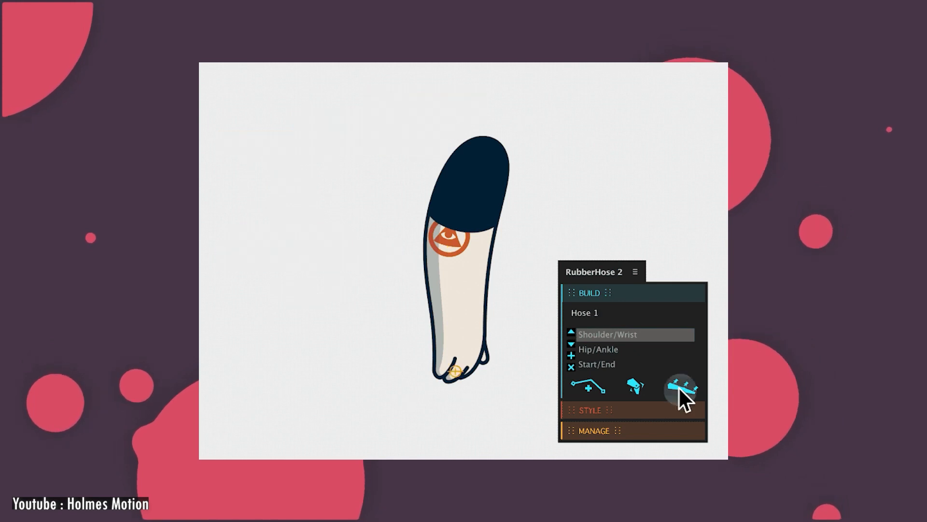
{"action": "left_click", "coordinate": [681, 387]}
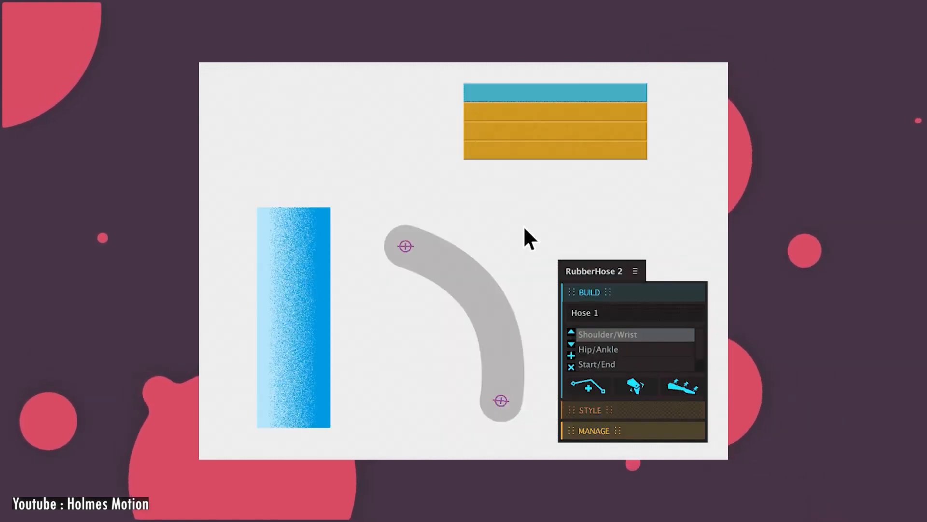
{"action": "left_click", "coordinate": [293, 313]}
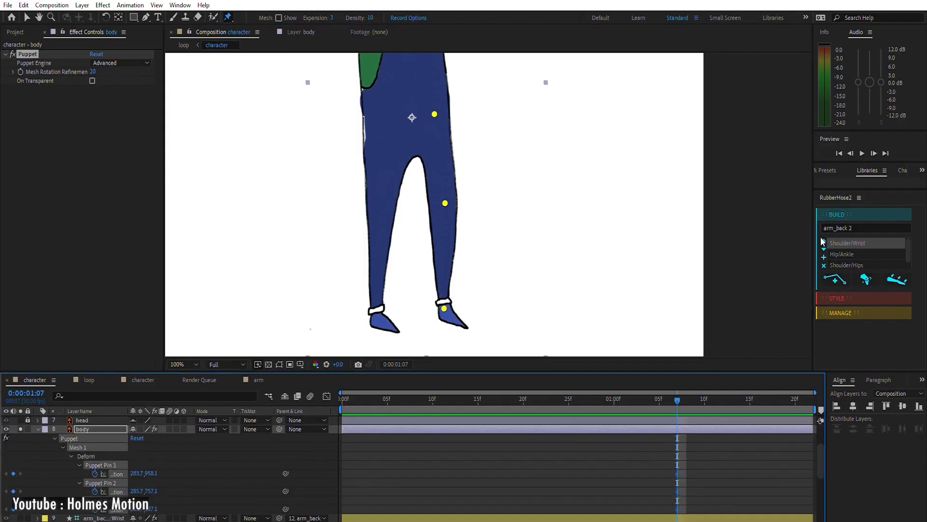
Name the new RubberHose limb 'leg_back' for a Hip/Ankle setup.
{"action": "type", "text": "leg_ba"}
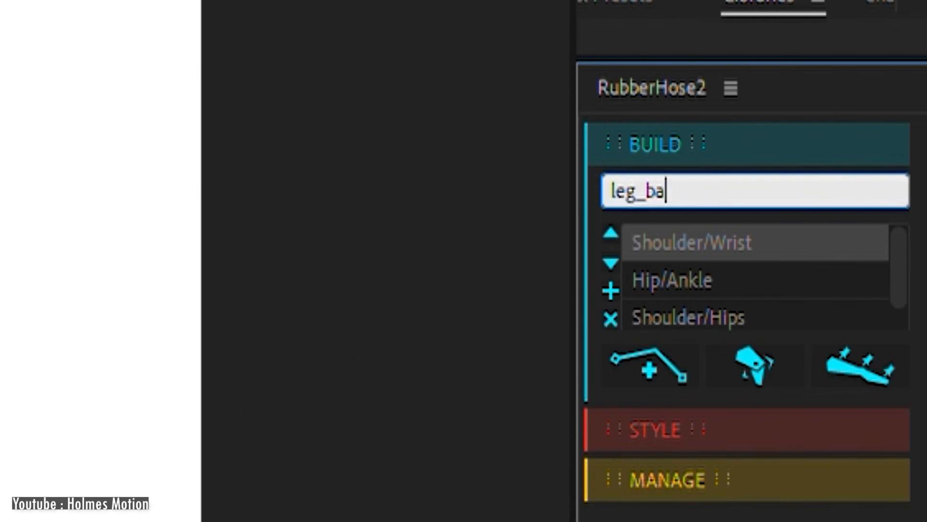
{"action": "type", "text": "ck"}
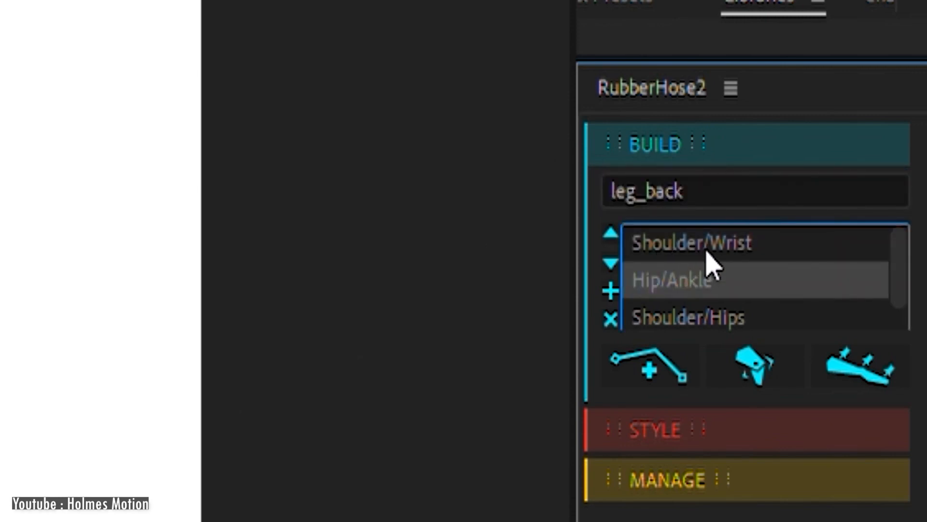
{"action": "mouse_move", "coordinate": [875, 343]}
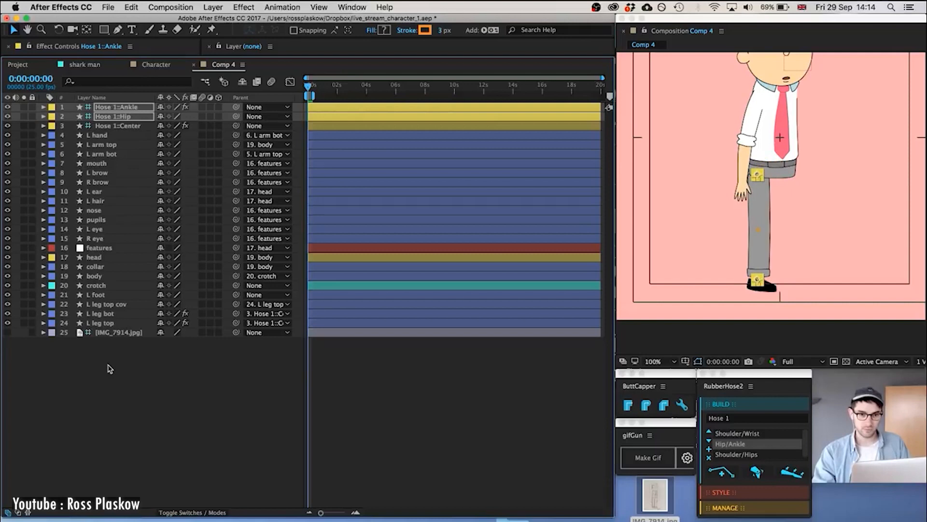
Select the Hose 1::Ankle controller layer on the man's grey trouser leg.
{"action": "left_click", "coordinate": [653, 361]}
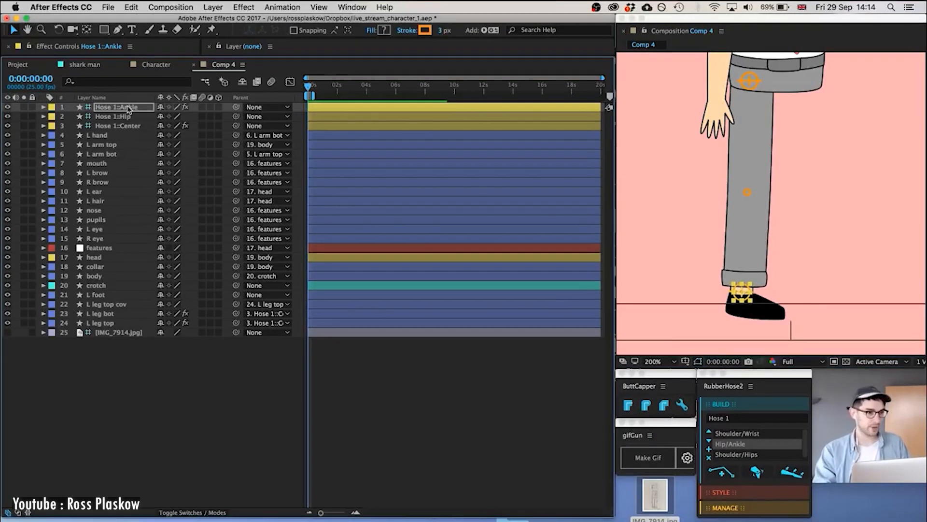
{"action": "left_click", "coordinate": [96, 285]}
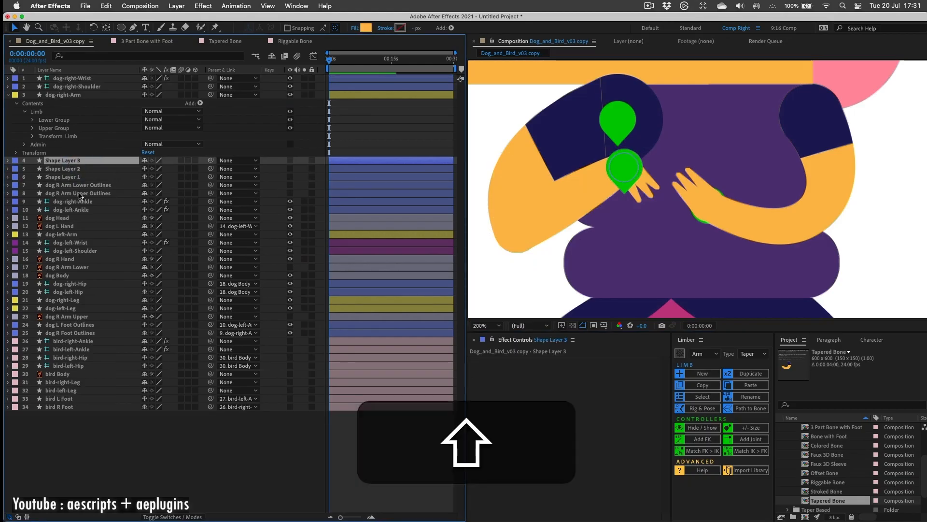
Select dog-right-Arm and dog-right-Wrist, then swing the wrist controller downward with Limber.
{"action": "left_click", "coordinate": [63, 95]}
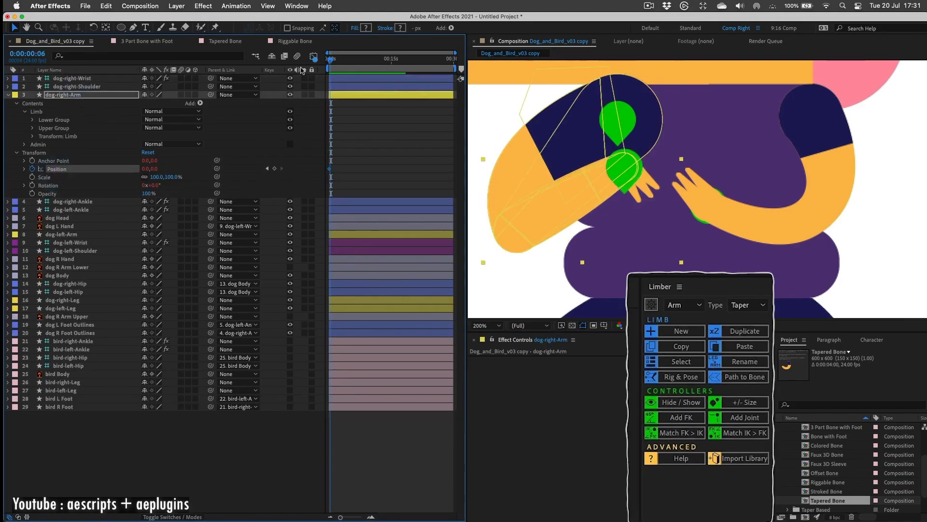
{"action": "left_click", "coordinate": [72, 78]}
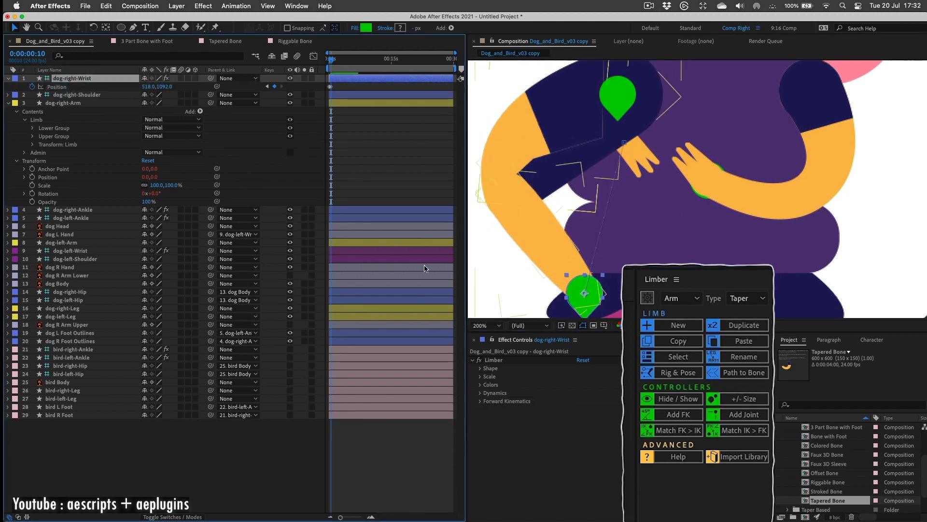
{"action": "left_click", "coordinate": [480, 384]}
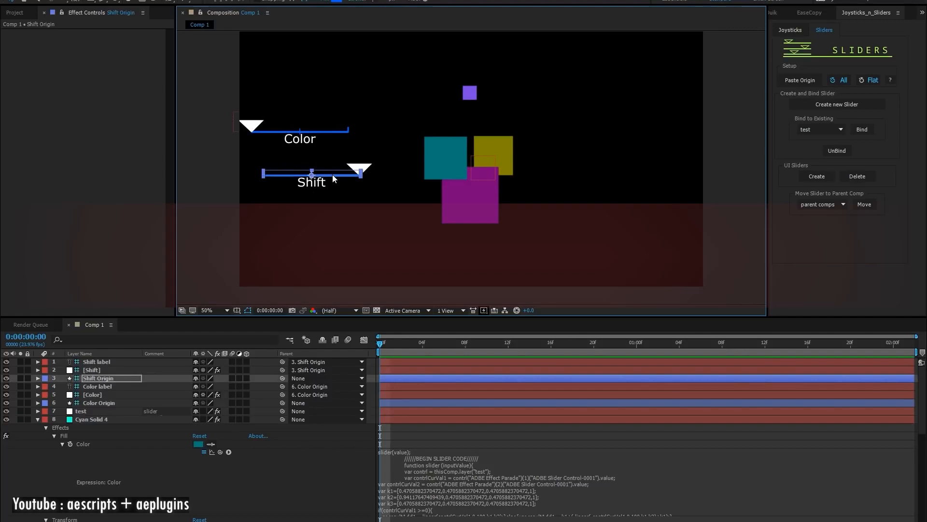
Drag the Color and Shift slider arrows to recolor squares salmon, blue, green and spread them.
{"action": "left_click", "coordinate": [99, 402]}
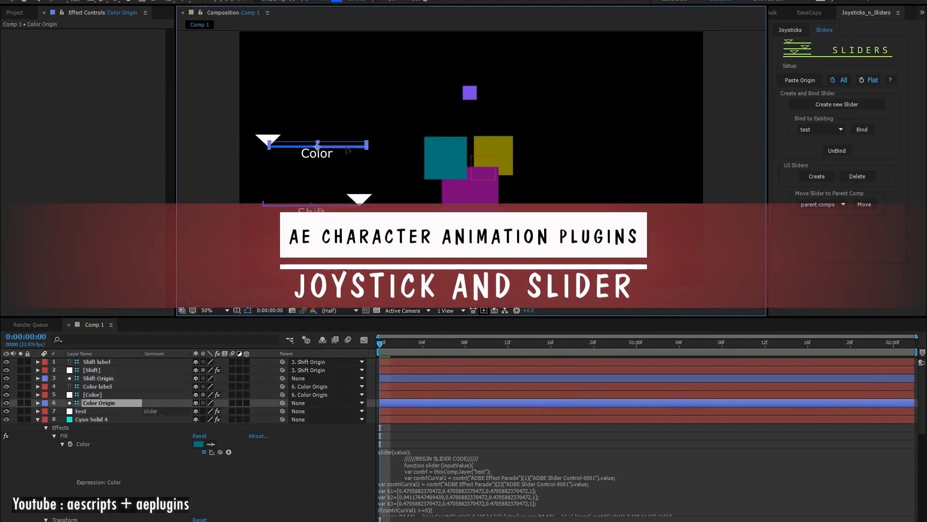
{"action": "left_click", "coordinate": [93, 394]}
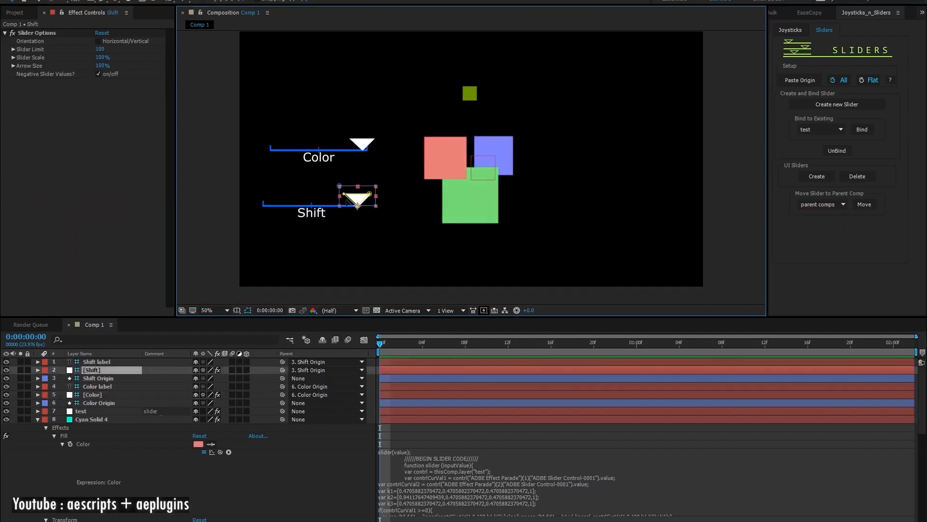
{"action": "left_click", "coordinate": [92, 395]}
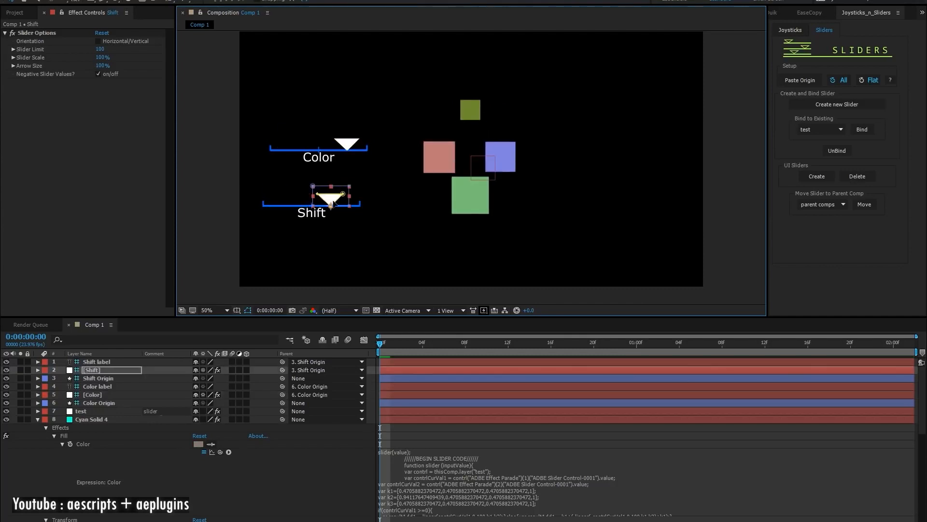
{"action": "left_click", "coordinate": [92, 395]}
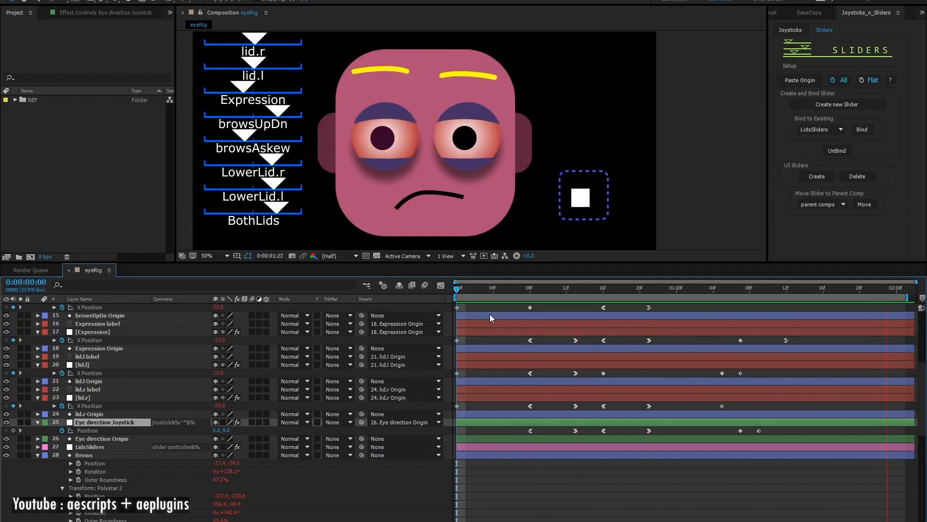
Switch Joysticks_n_Sliders to its Joysticks tab and open HipsterHead from the HipsterRig comp.
{"action": "left_click", "coordinate": [492, 288]}
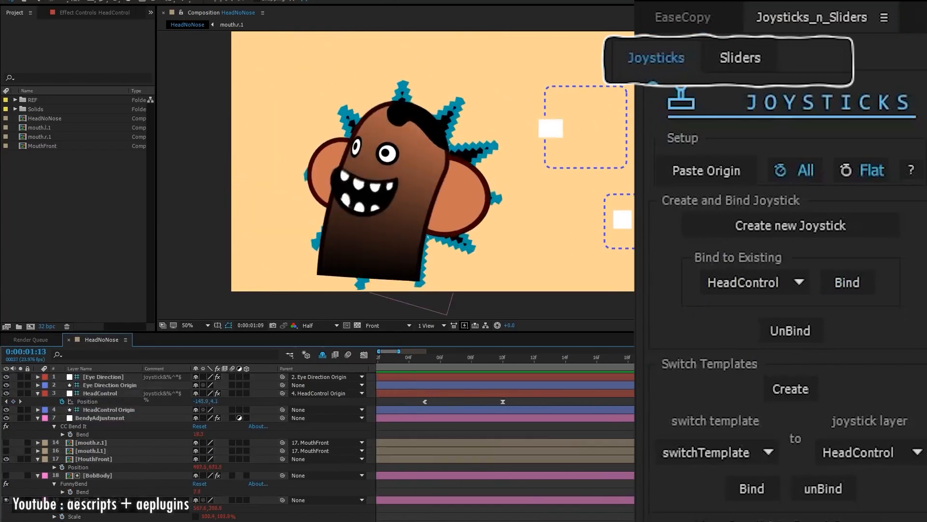
{"action": "left_click", "coordinate": [789, 388]}
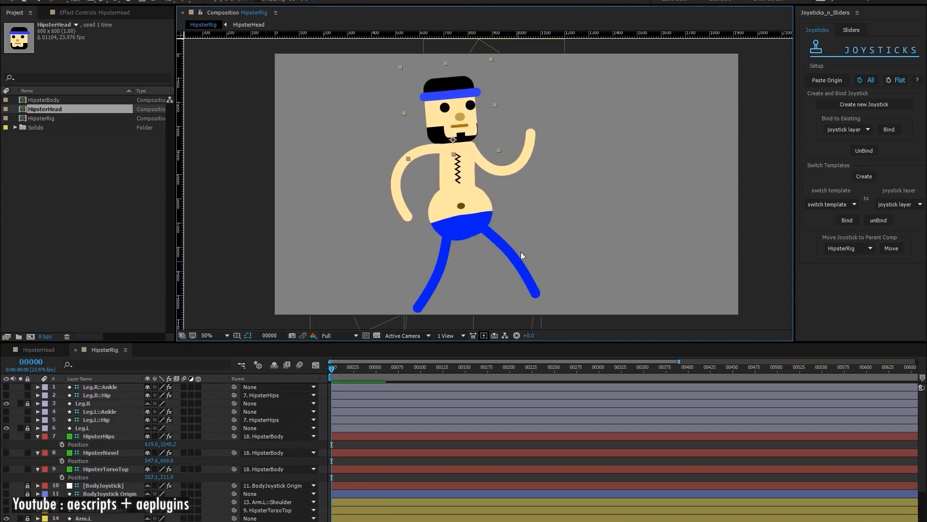
{"action": "left_click", "coordinate": [248, 24]}
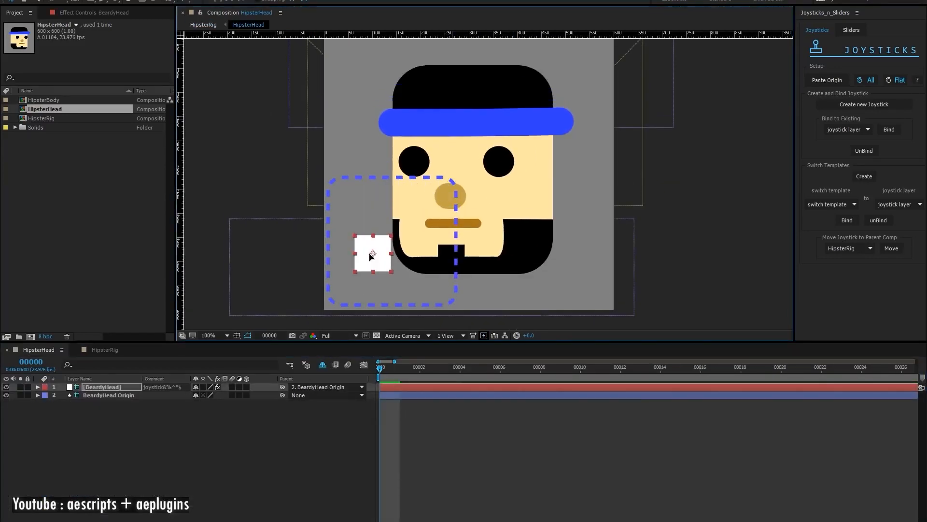
{"action": "mouse_move", "coordinate": [841, 263]}
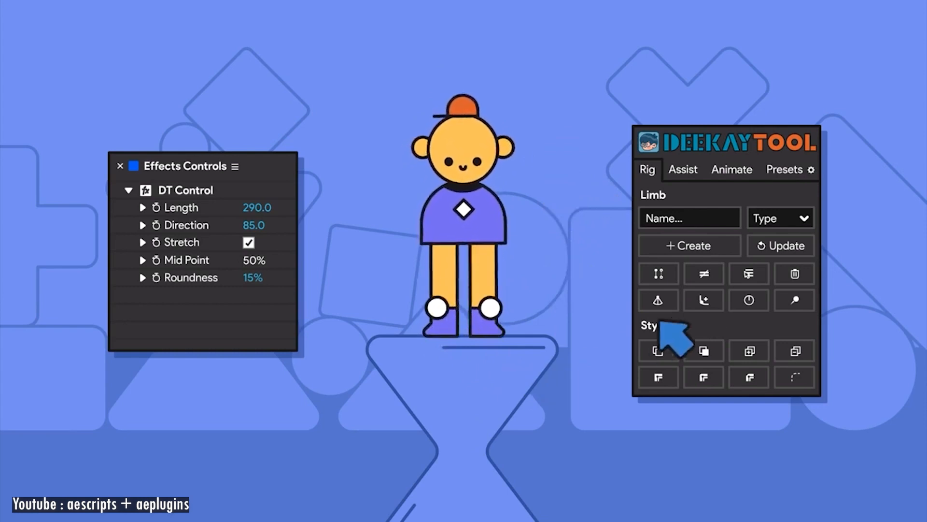
In DeekayTool's Animate mode, apply the Gallery's Happy Walk to the teal robot character.
{"action": "left_click", "coordinate": [704, 300]}
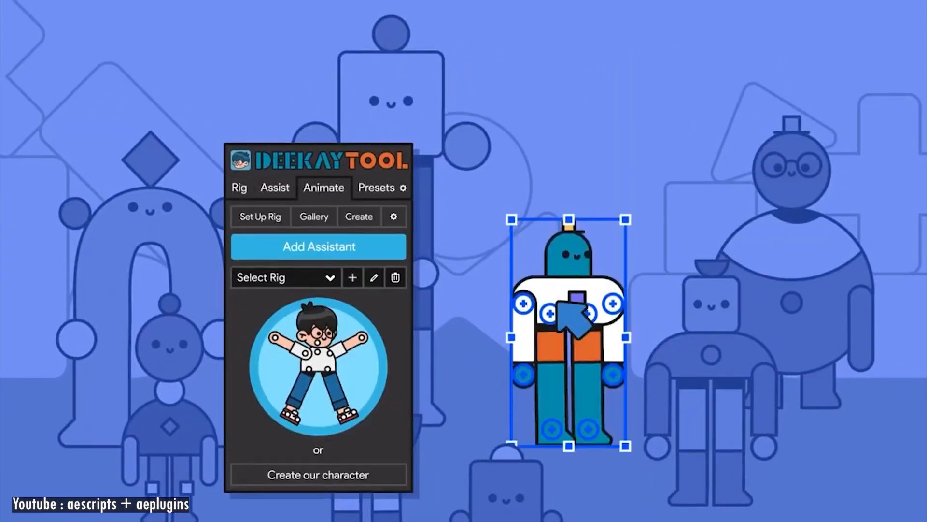
{"action": "left_click", "coordinate": [313, 216]}
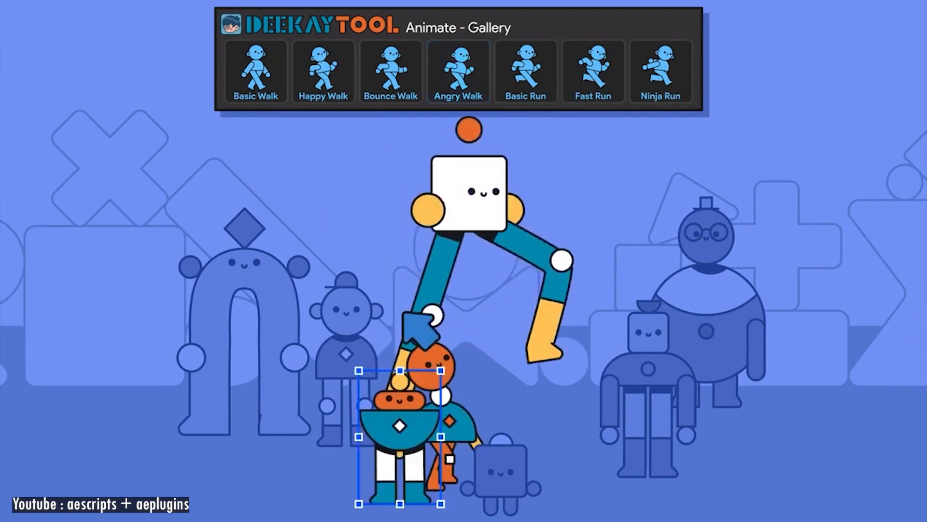
{"action": "left_click", "coordinate": [323, 71]}
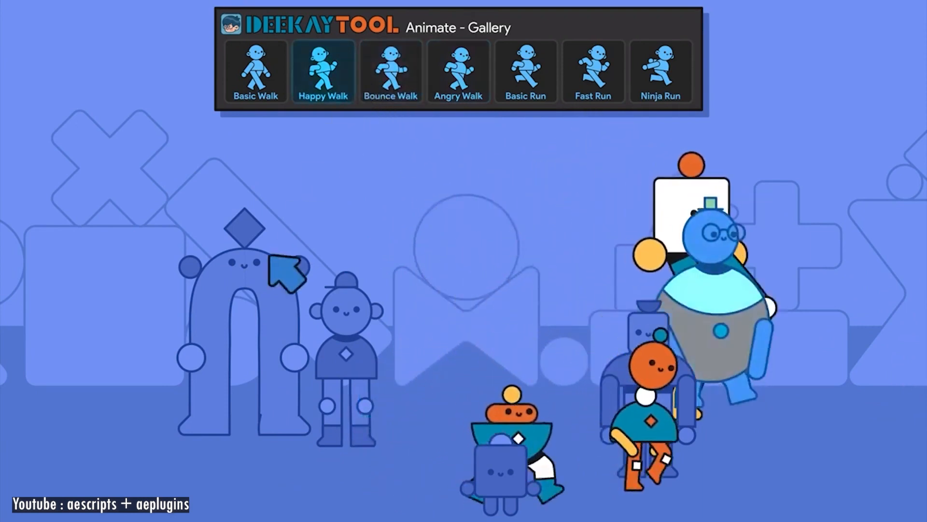